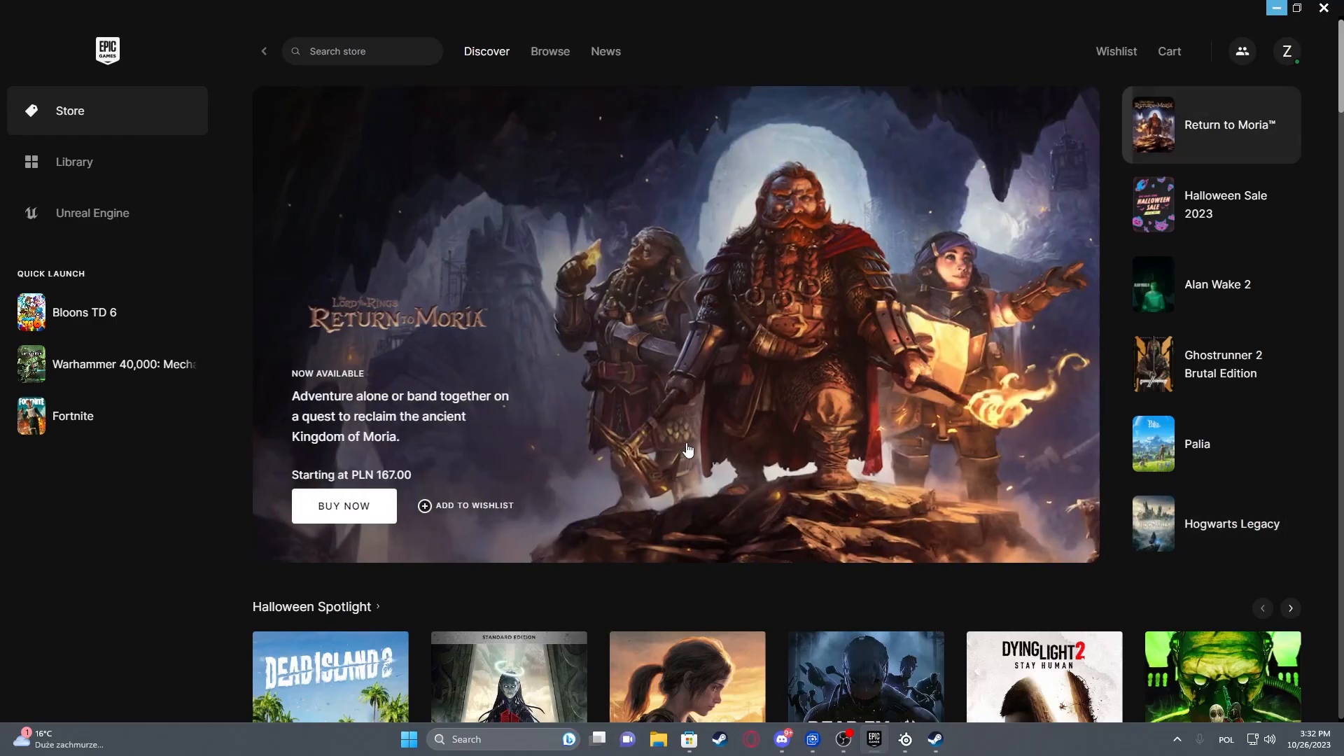
mouse_move(750, 361)
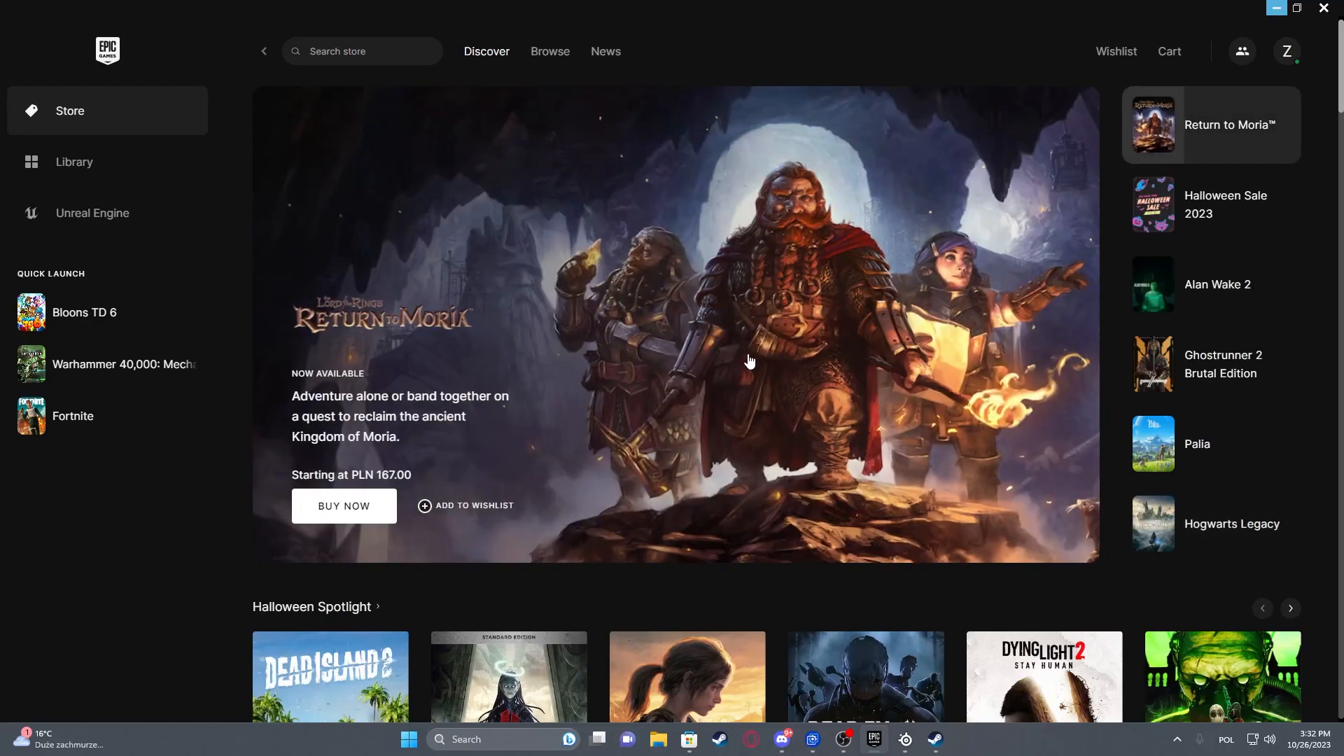
mouse_move(899, 293)
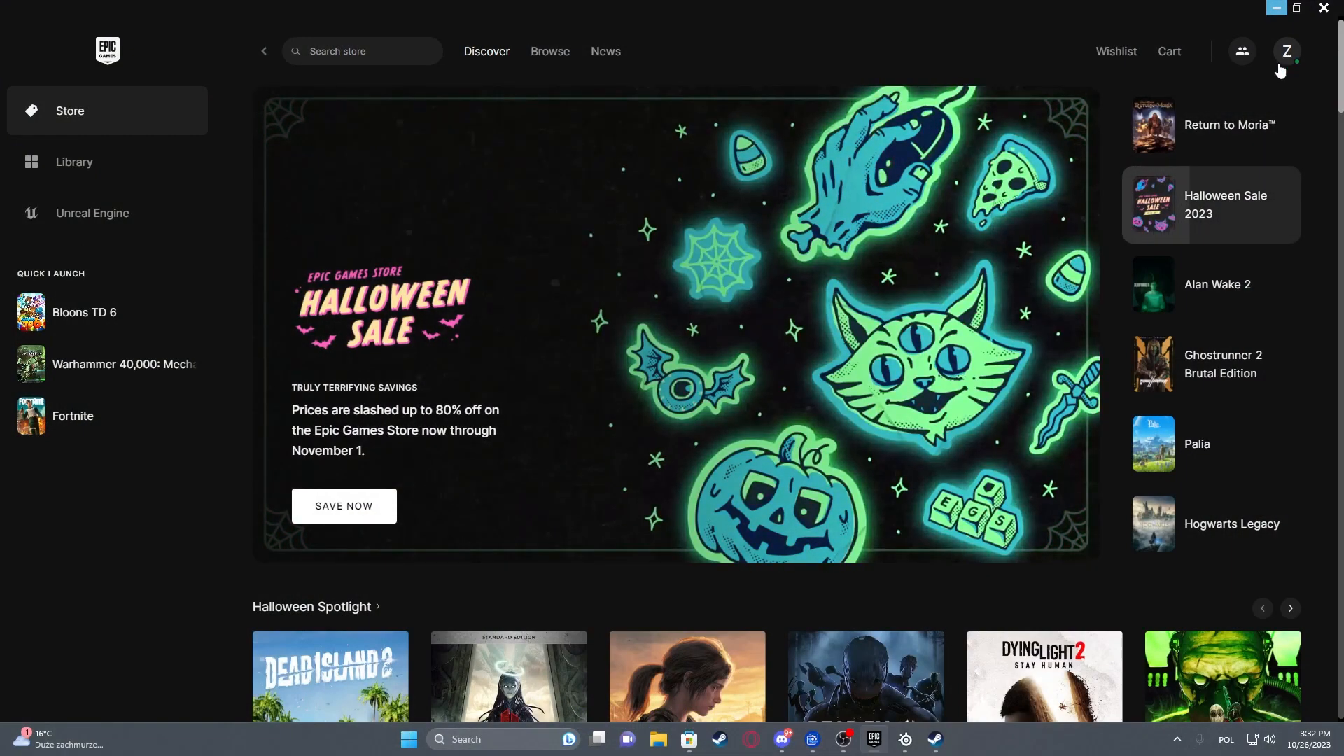
Step: Open the Account page from the launcher's profile menu to reach website account settings
left_click(1275, 51)
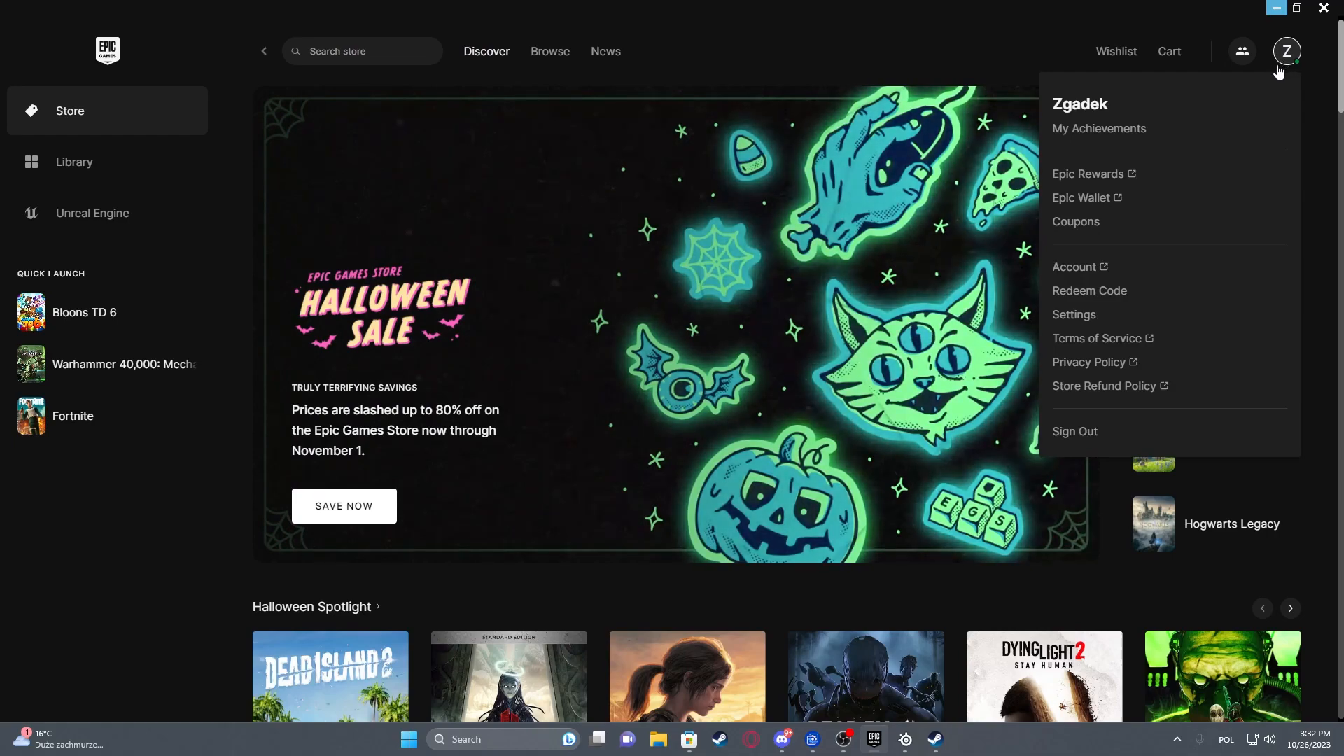
mouse_move(1069, 272)
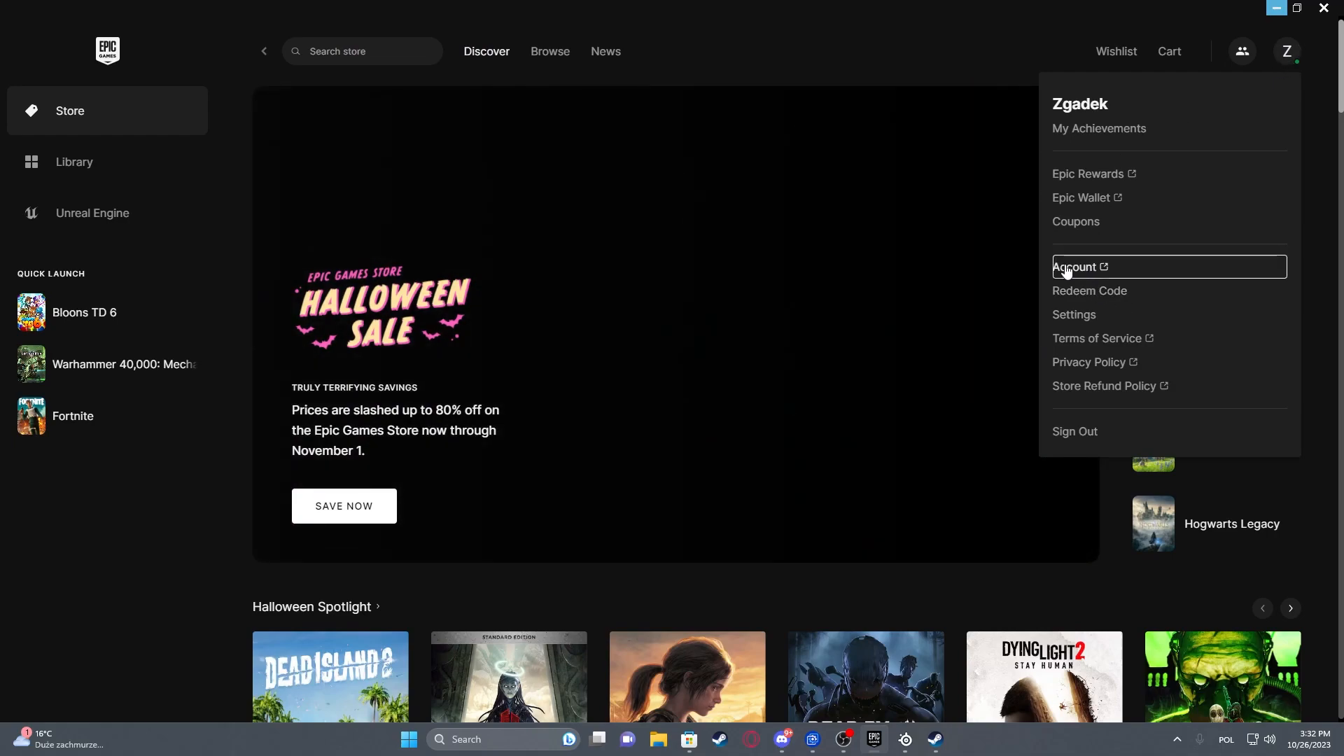
left_click(1075, 266)
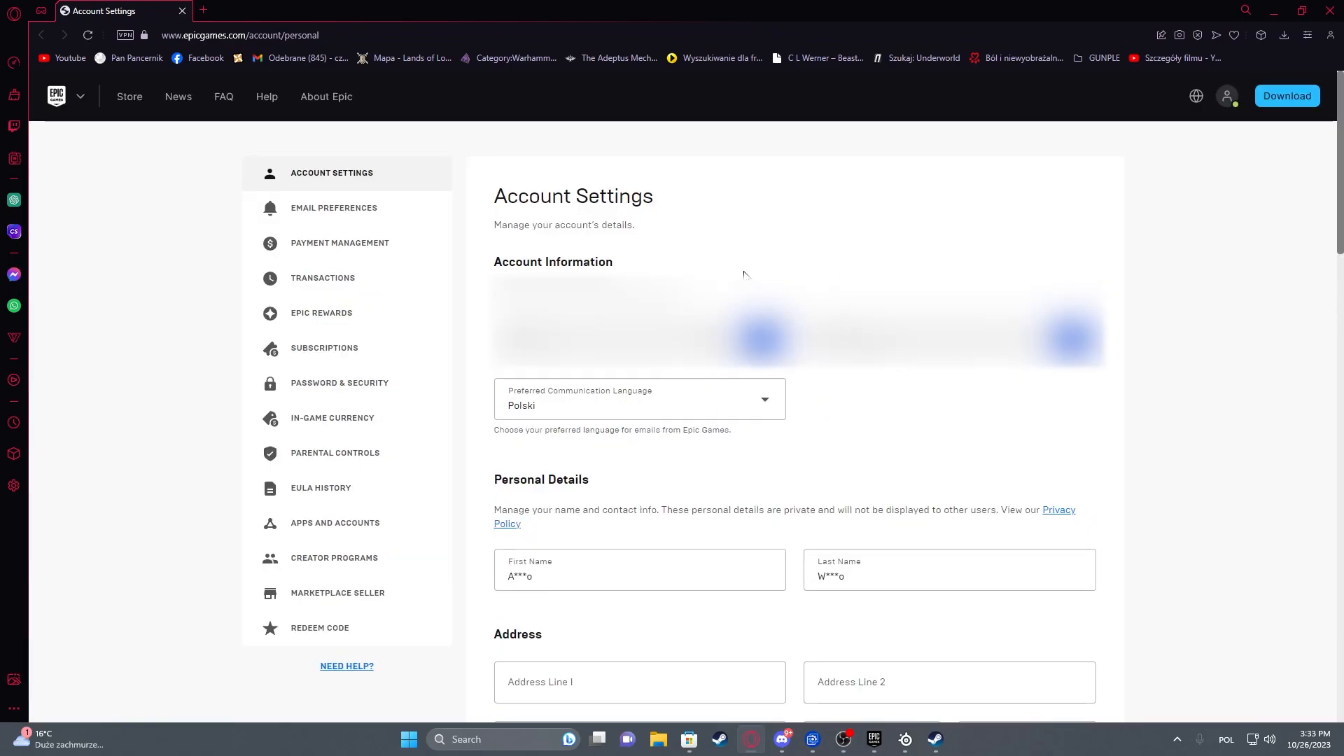
Step: Go to Payment Management and scroll to the Credit Card, PayPal and Play options
left_click(339, 243)
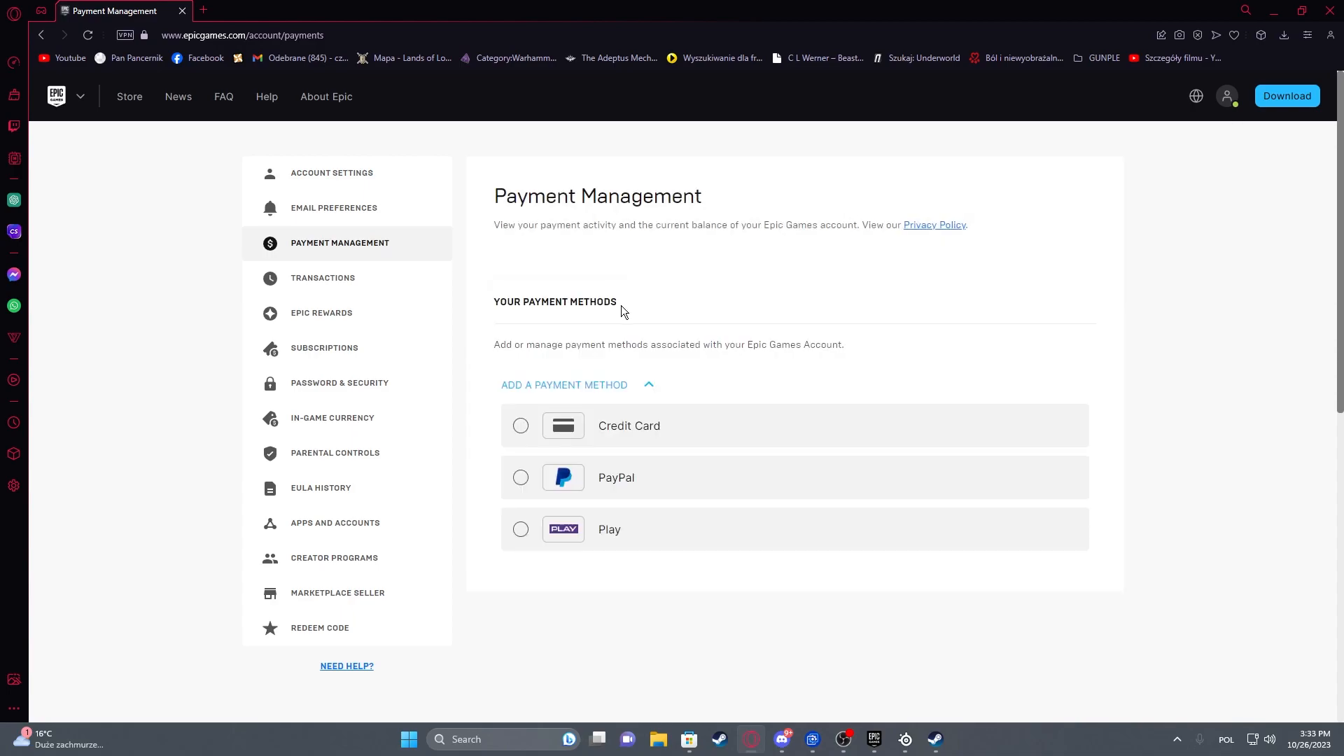
mouse_move(526, 447)
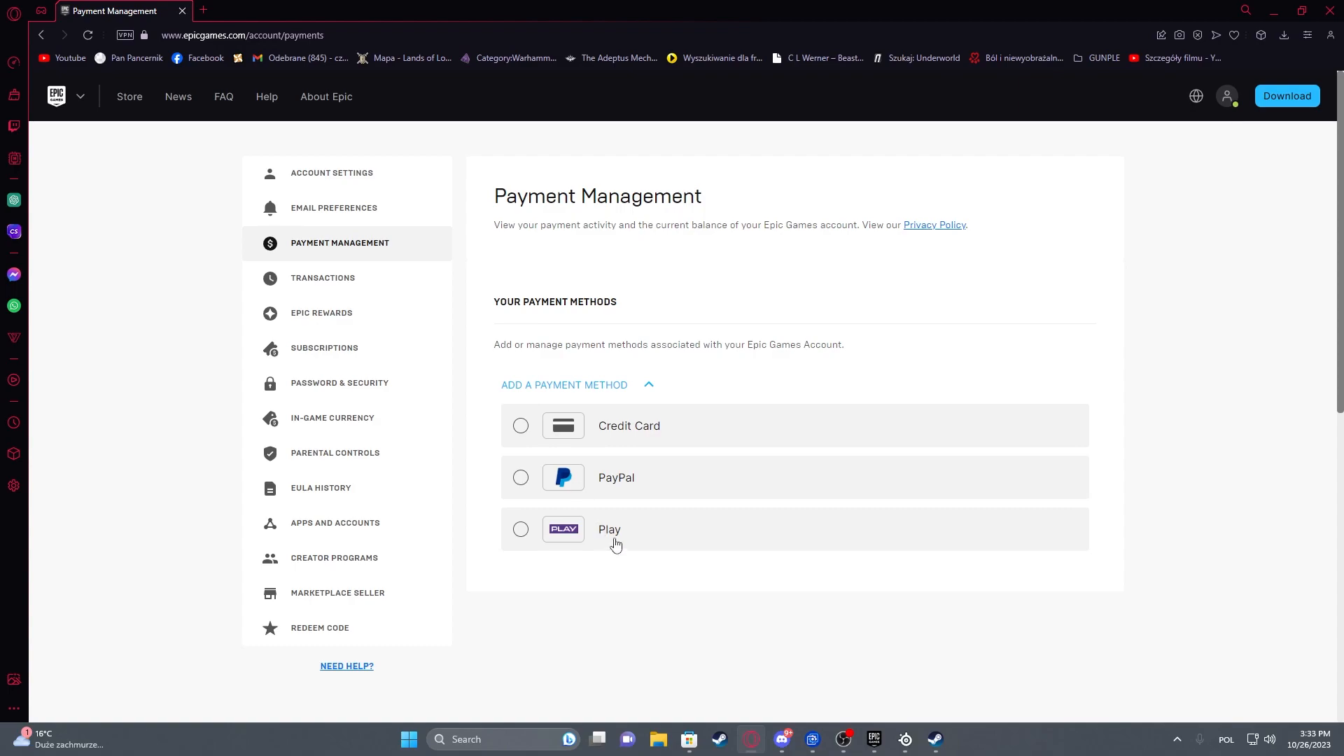
scroll("down", 3)
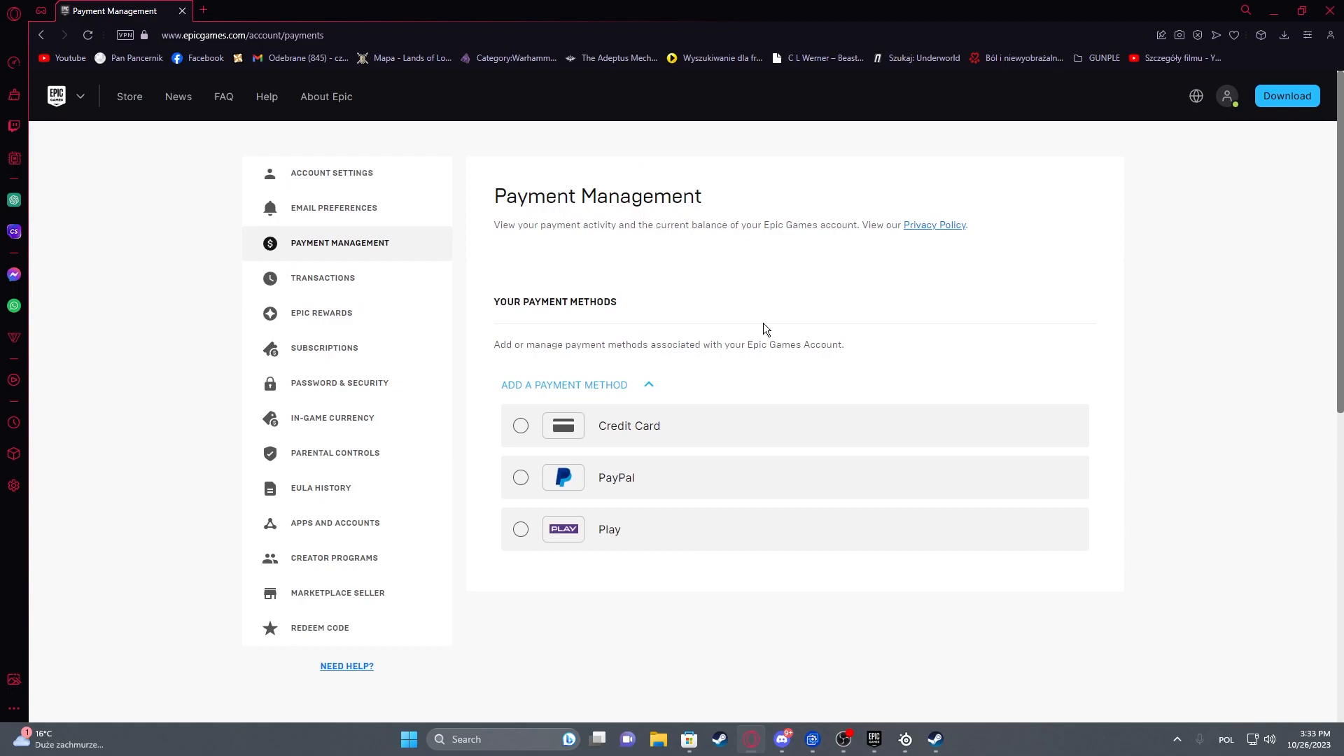
mouse_move(814, 387)
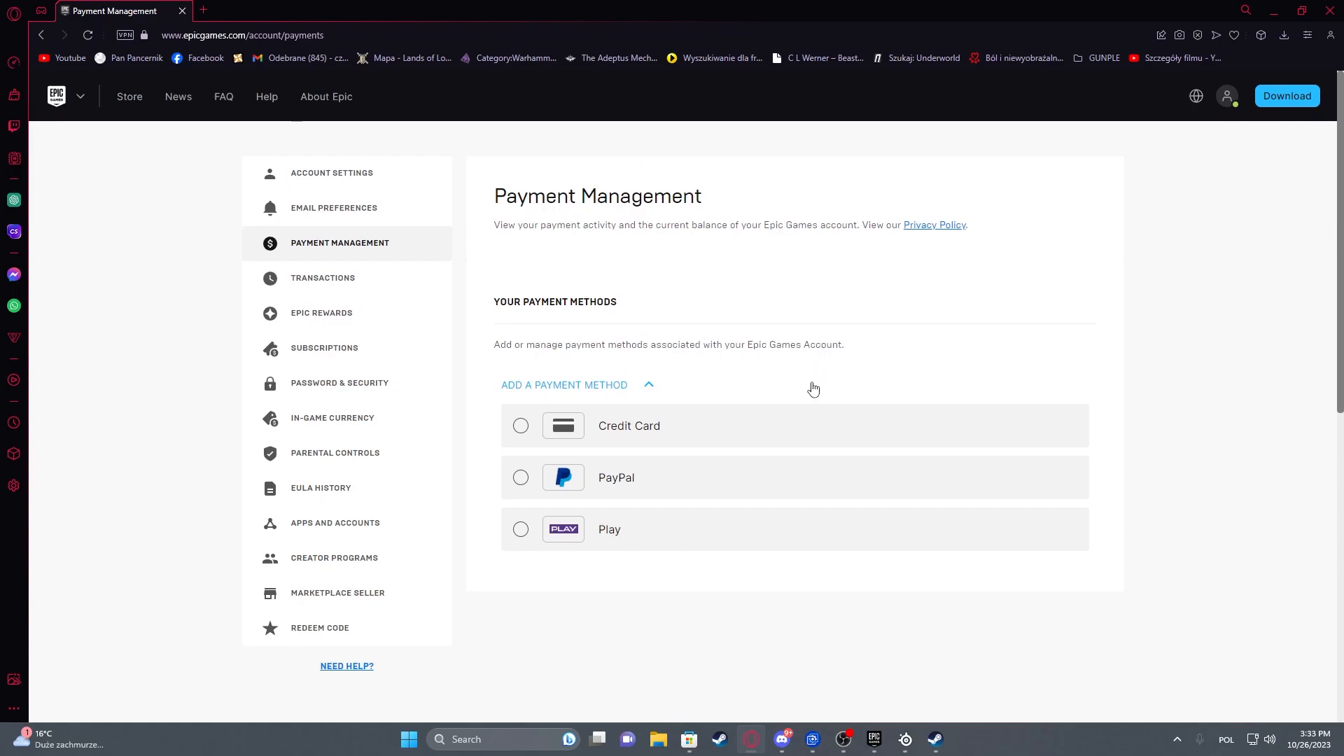
mouse_move(829, 475)
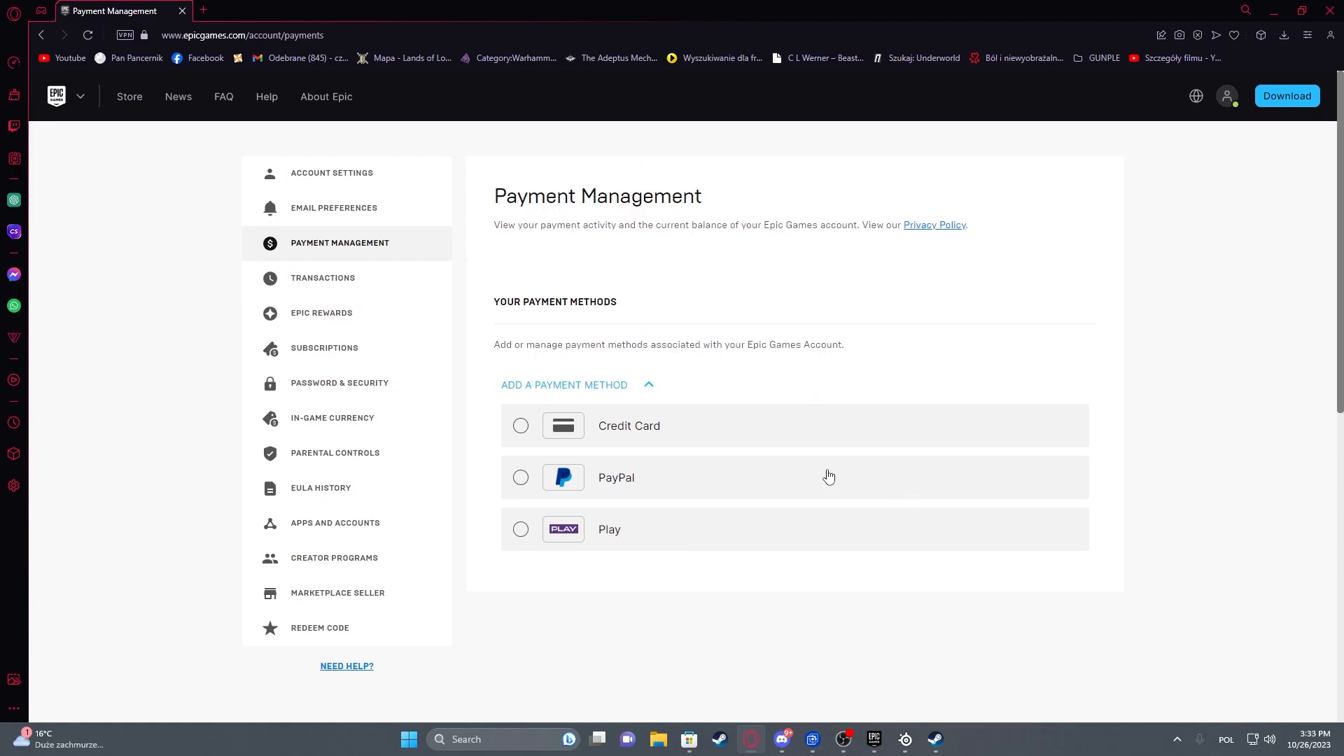
mouse_move(375, 283)
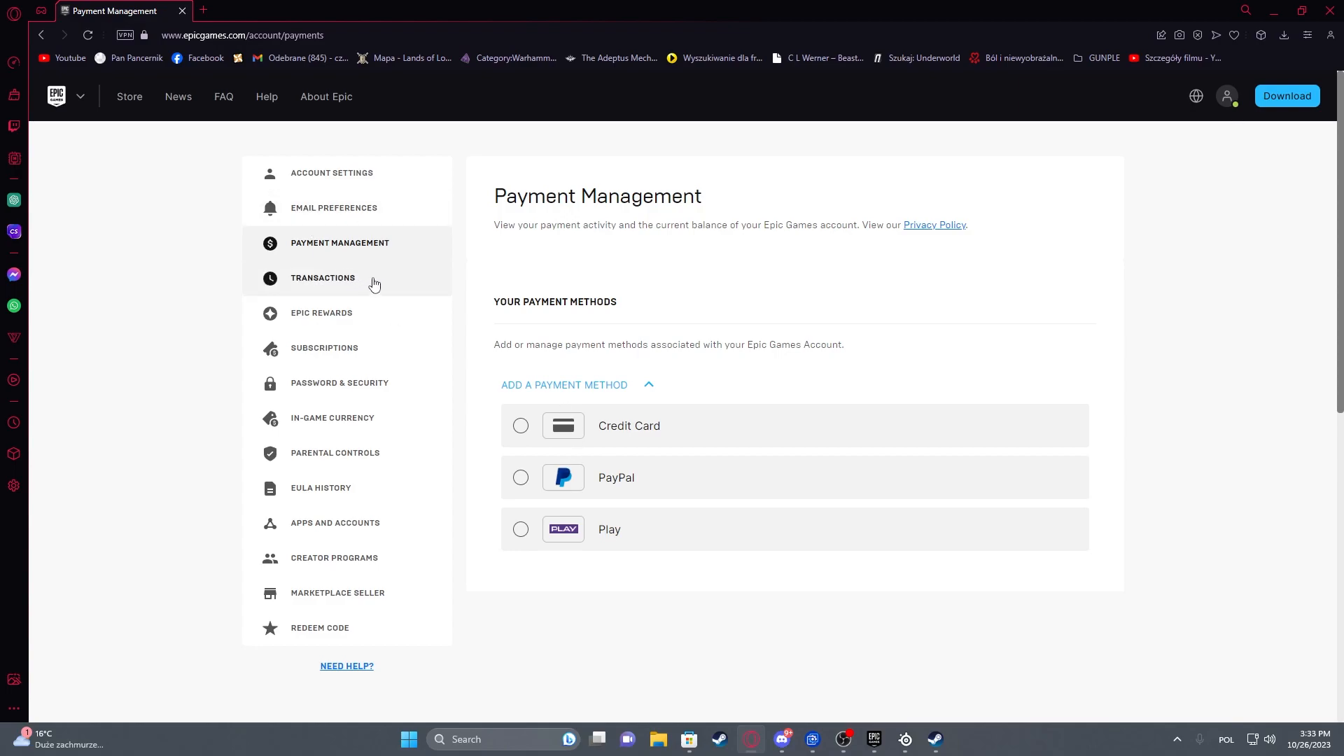
mouse_move(471, 274)
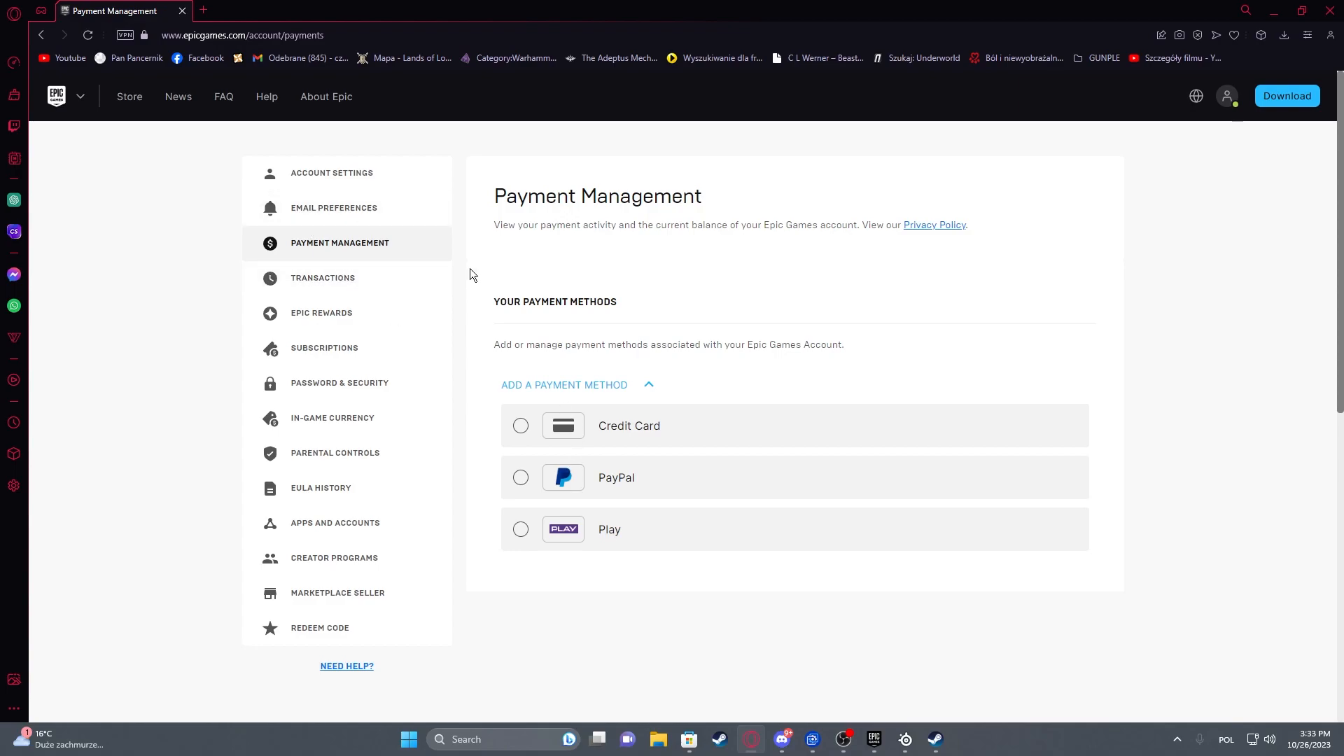